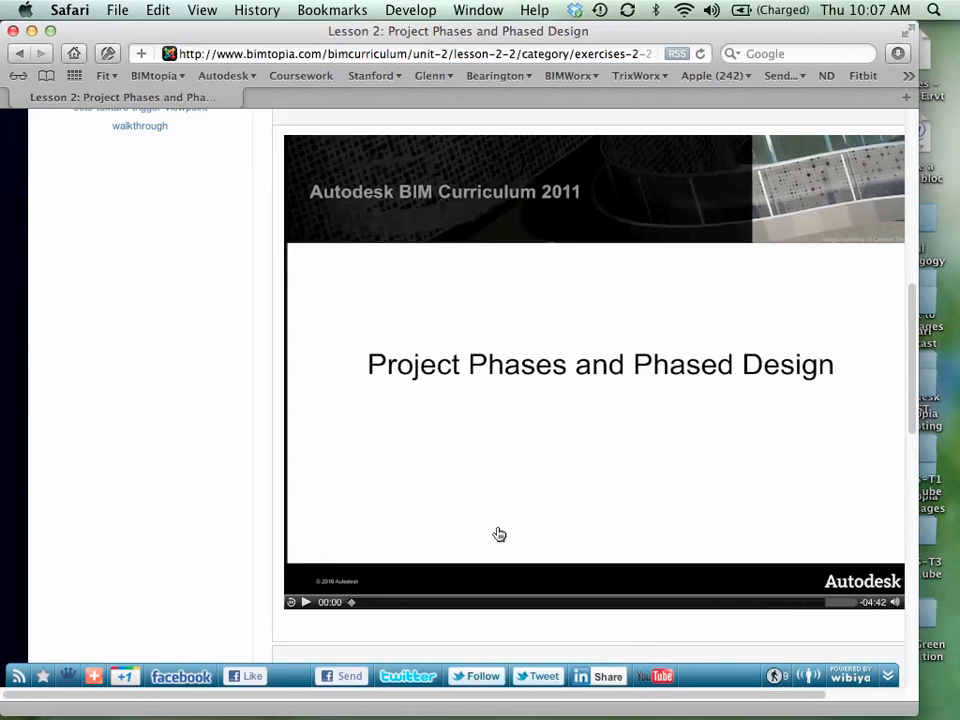
Step: Start playback of the Lesson 2 'Project Phases and Phased Design' video
left_click(306, 600)
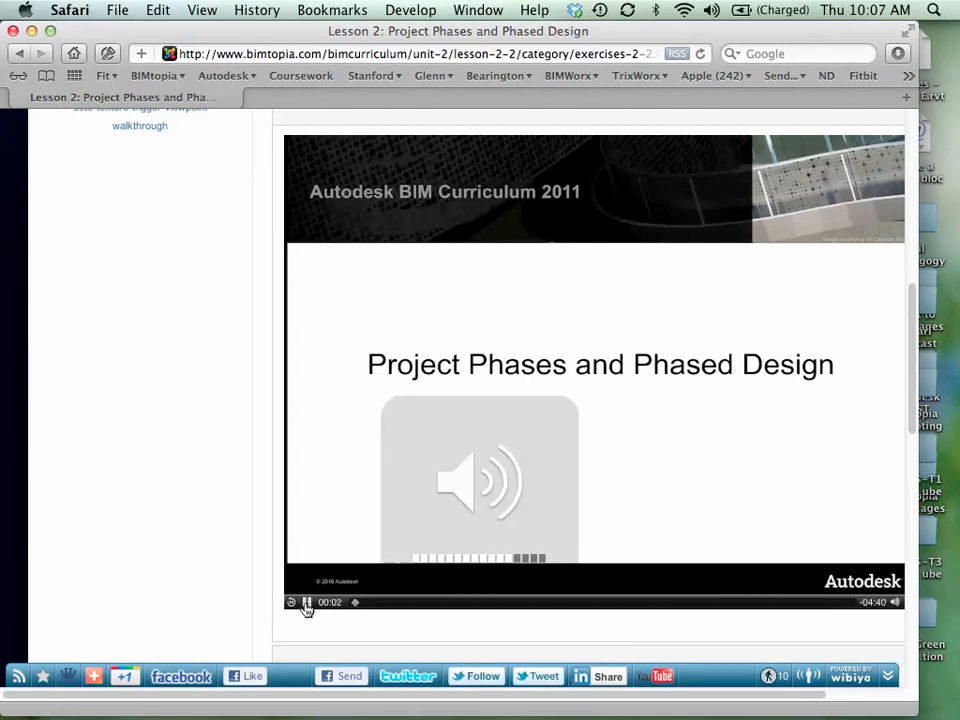